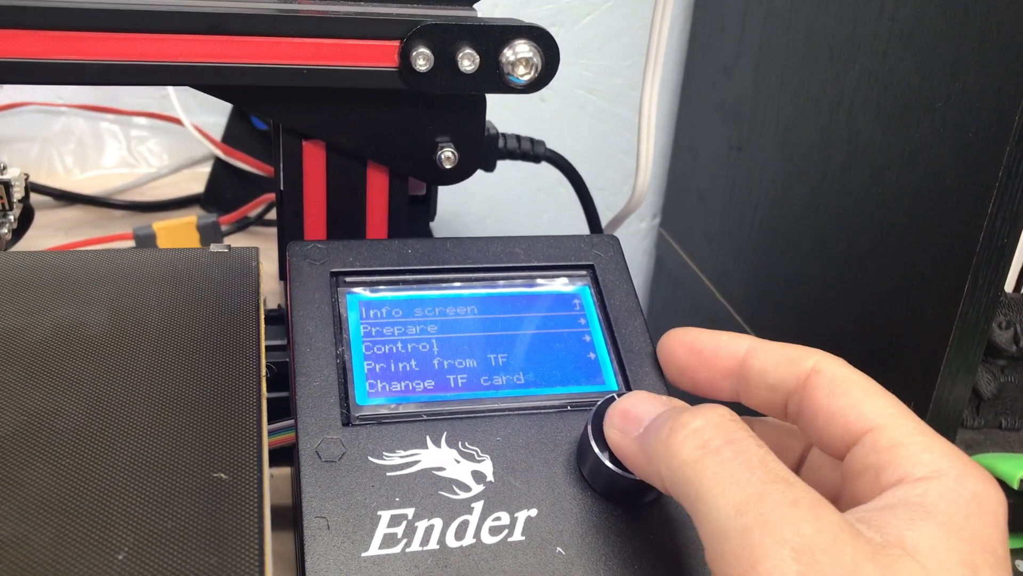
Step: Auto-home the printer's axes from the Prepare menu
{"action": "left_click", "coordinate": [627, 444]}
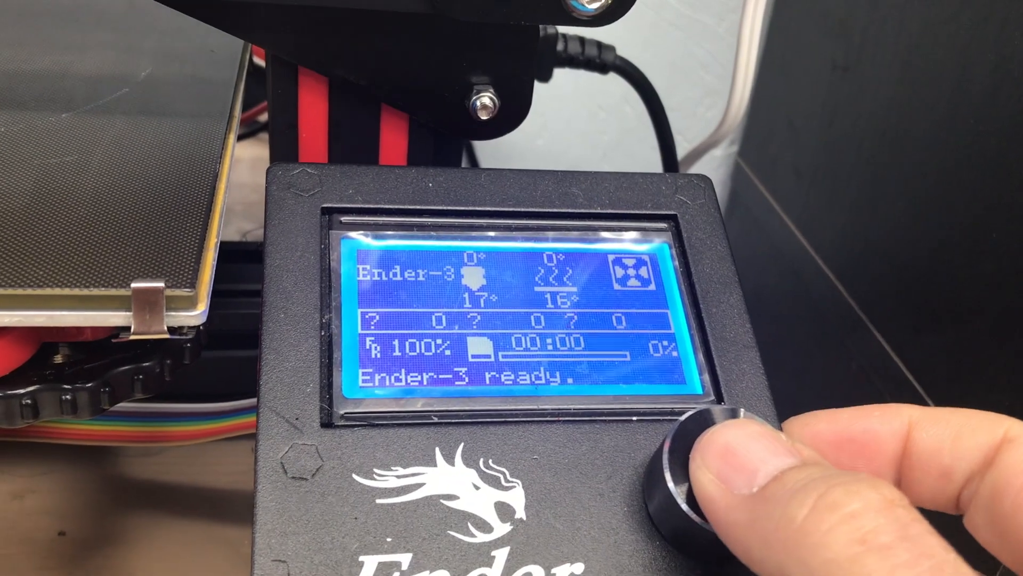
Step: Start Ender3_Bed_Leveling.gcode from the TF card, heating the bed to 45°
{"action": "left_click", "coordinate": [704, 457]}
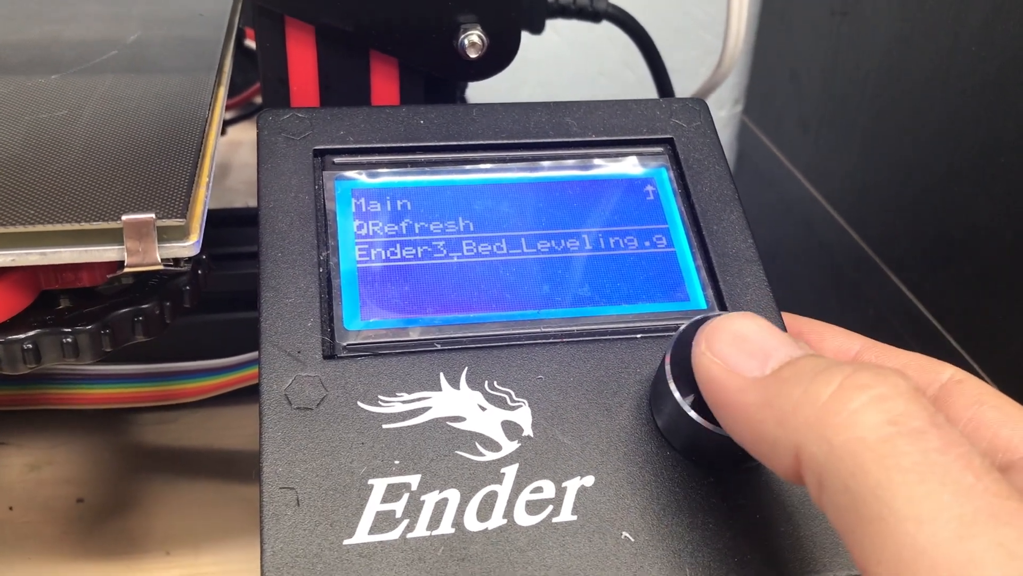
{"action": "left_click", "coordinate": [705, 385]}
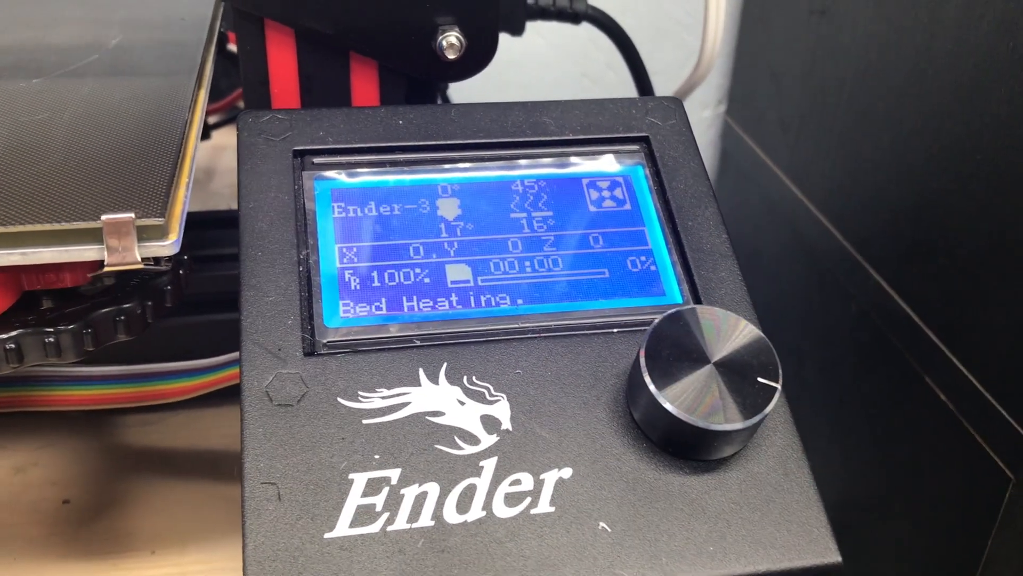